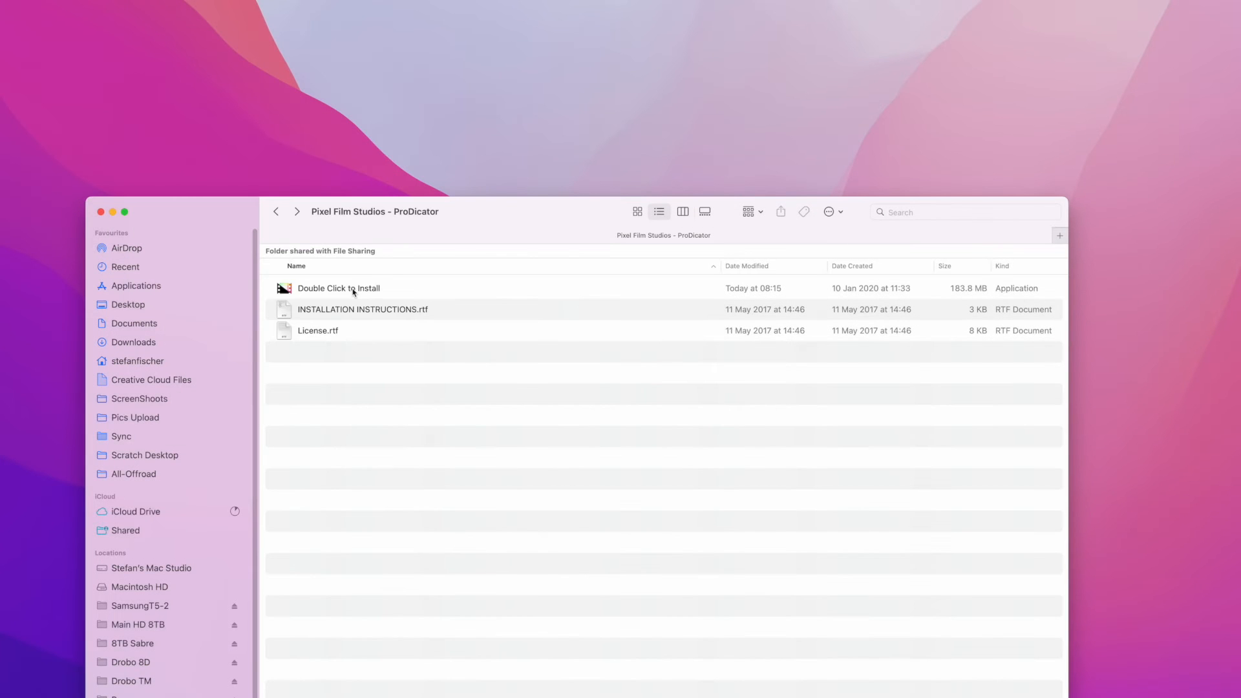
Show the installer's package contents and expand Contents > MacOS to reveal DCtoInstall.
{"action": "double_click", "coordinate": [337, 287]}
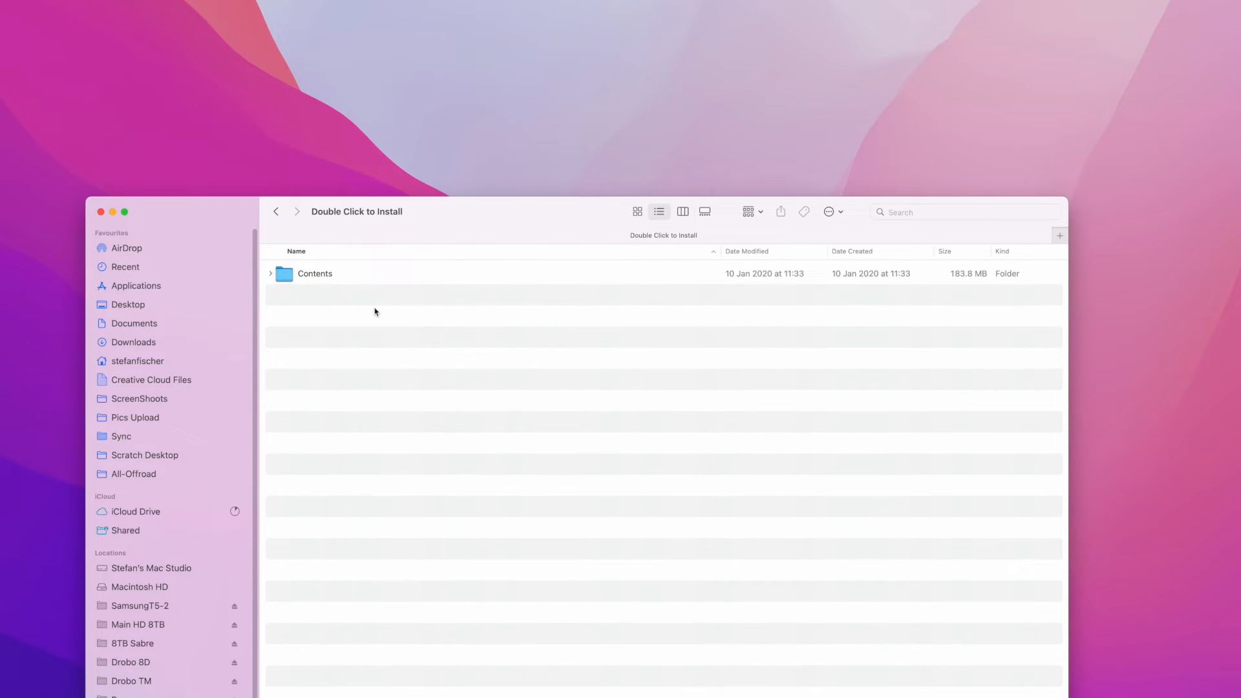
{"action": "left_click", "coordinate": [270, 273]}
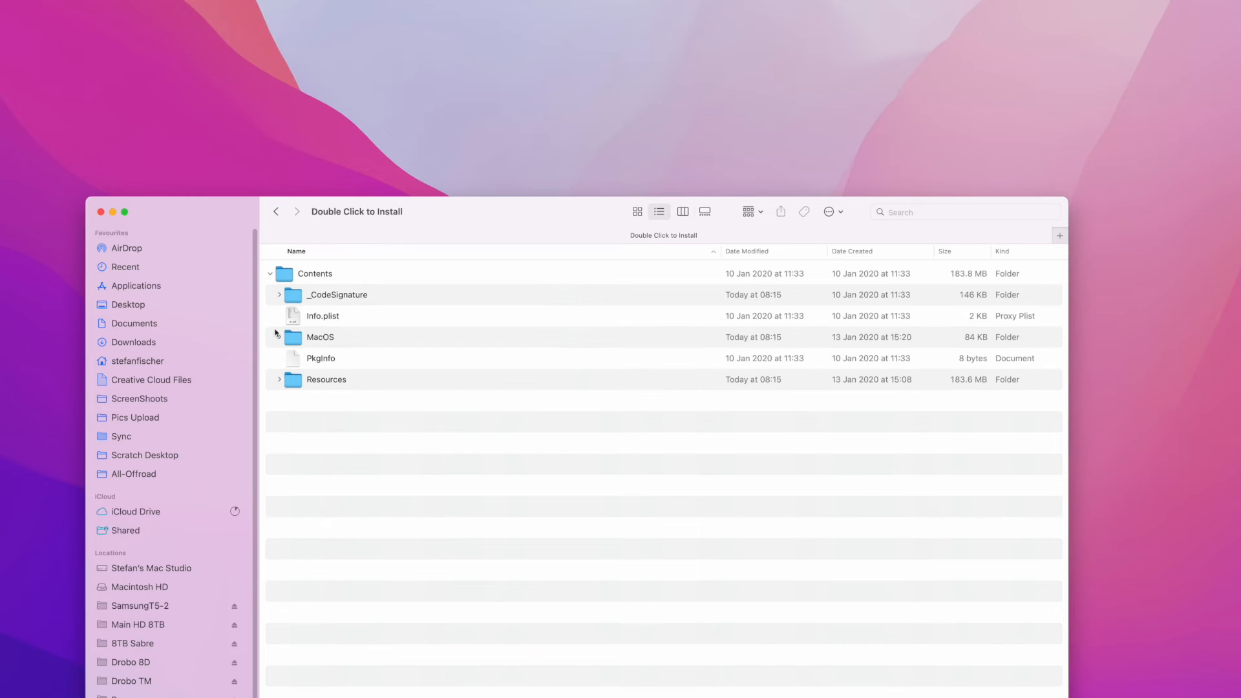
{"action": "left_click", "coordinate": [279, 336]}
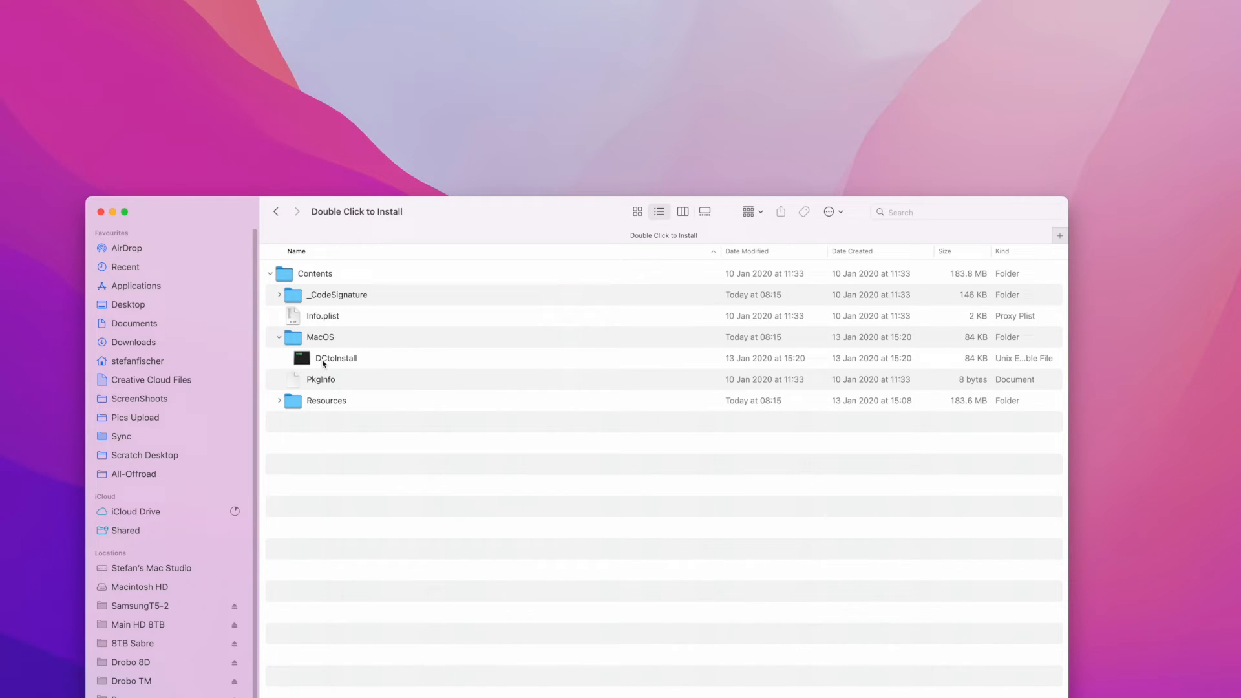
Run DCtoInstall, allow it to open, begin the ProDicator installation and continue past the restart notice.
{"action": "double_click", "coordinate": [337, 358]}
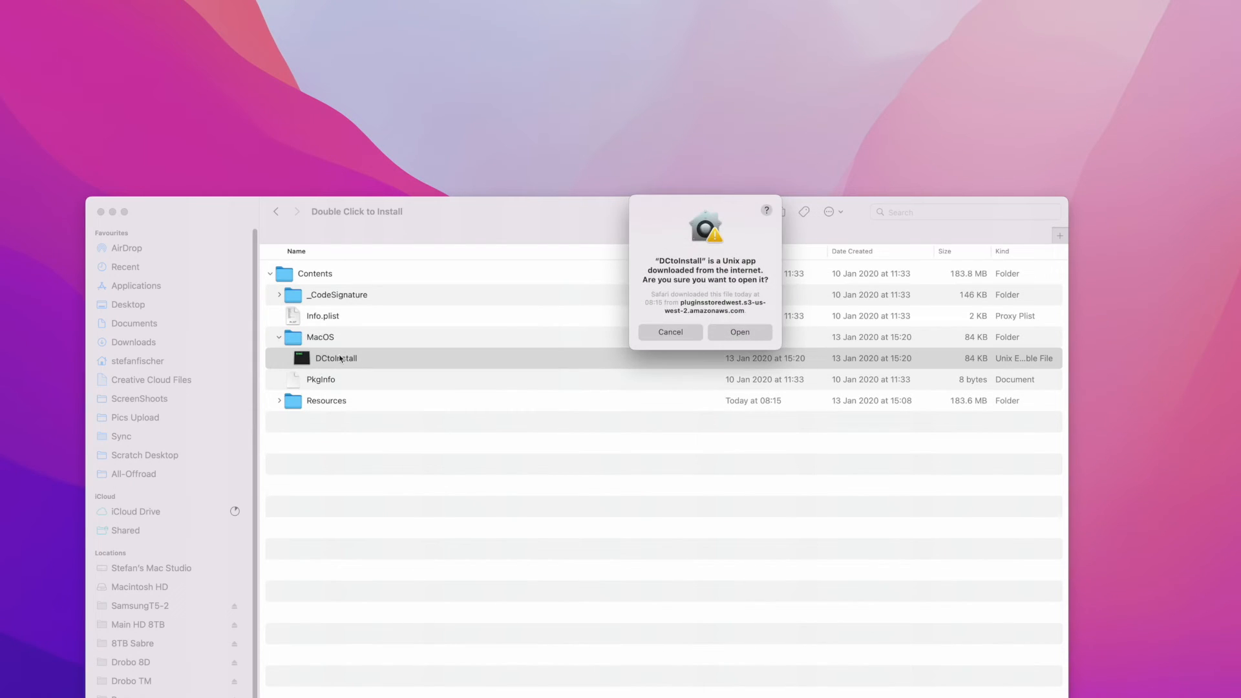
{"action": "left_click", "coordinate": [738, 333]}
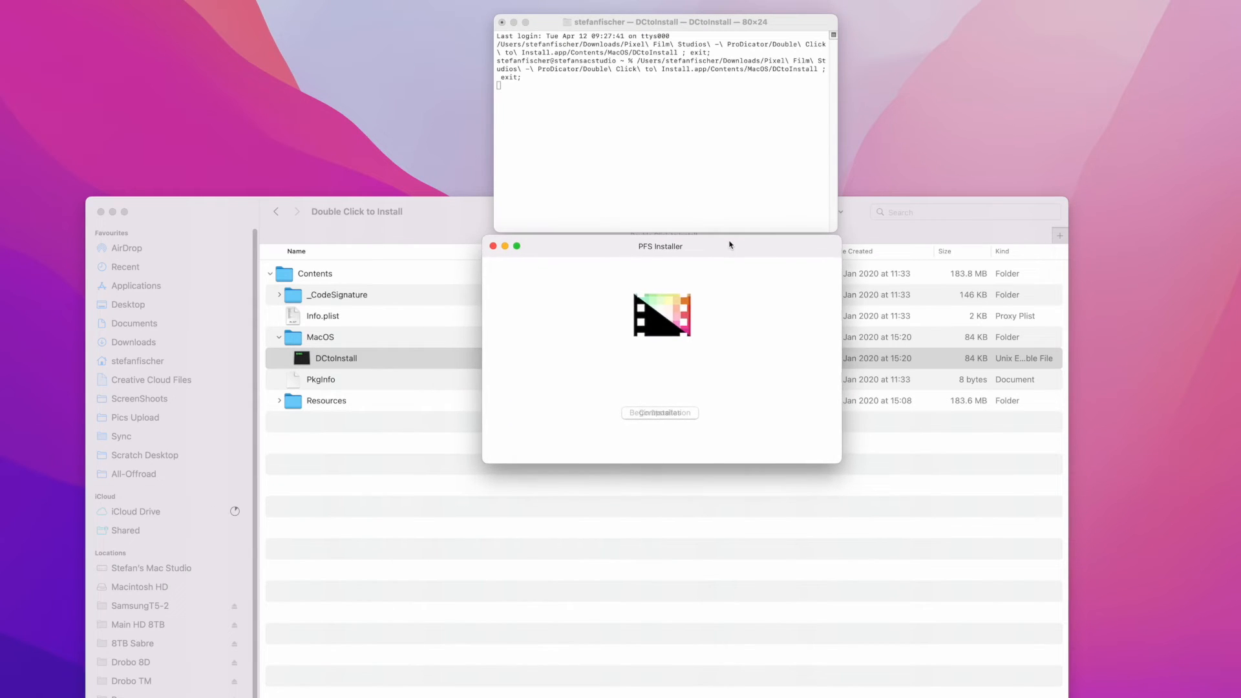
{"action": "left_click", "coordinate": [660, 412]}
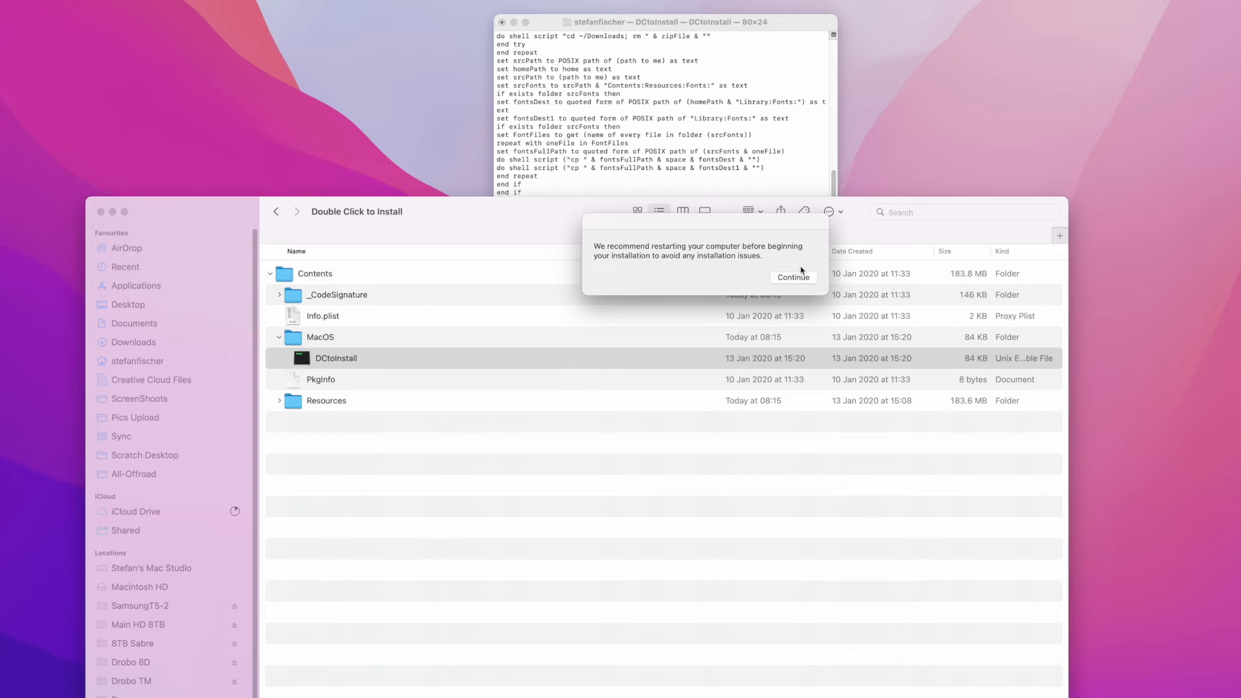
{"action": "left_click", "coordinate": [793, 277]}
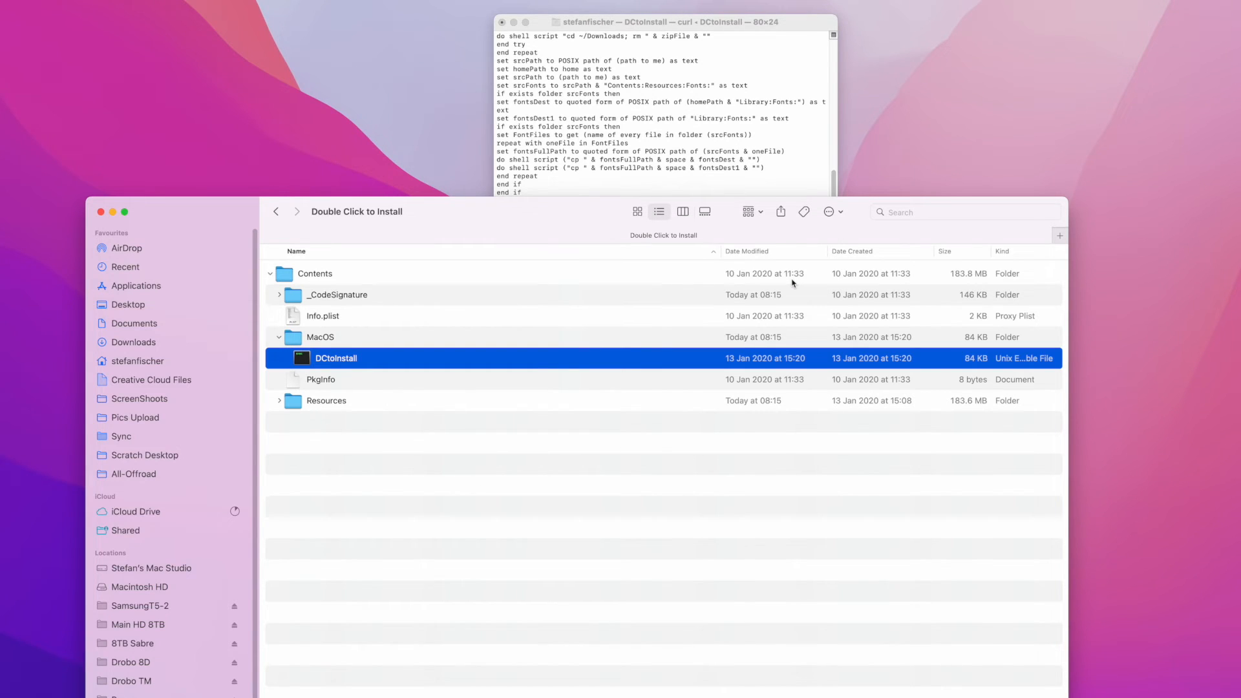
Submit the purchase email and grant administrator permission so the install script finishes.
{"action": "double_click", "coordinate": [336, 358]}
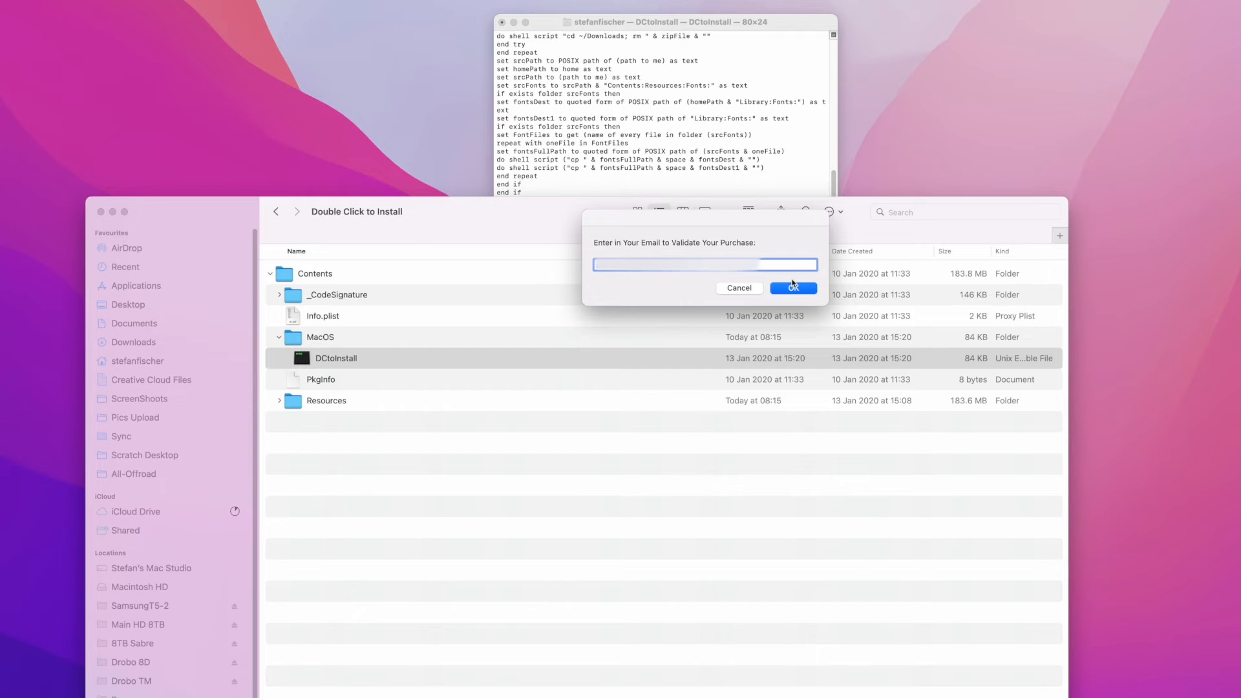
{"action": "left_click", "coordinate": [793, 287]}
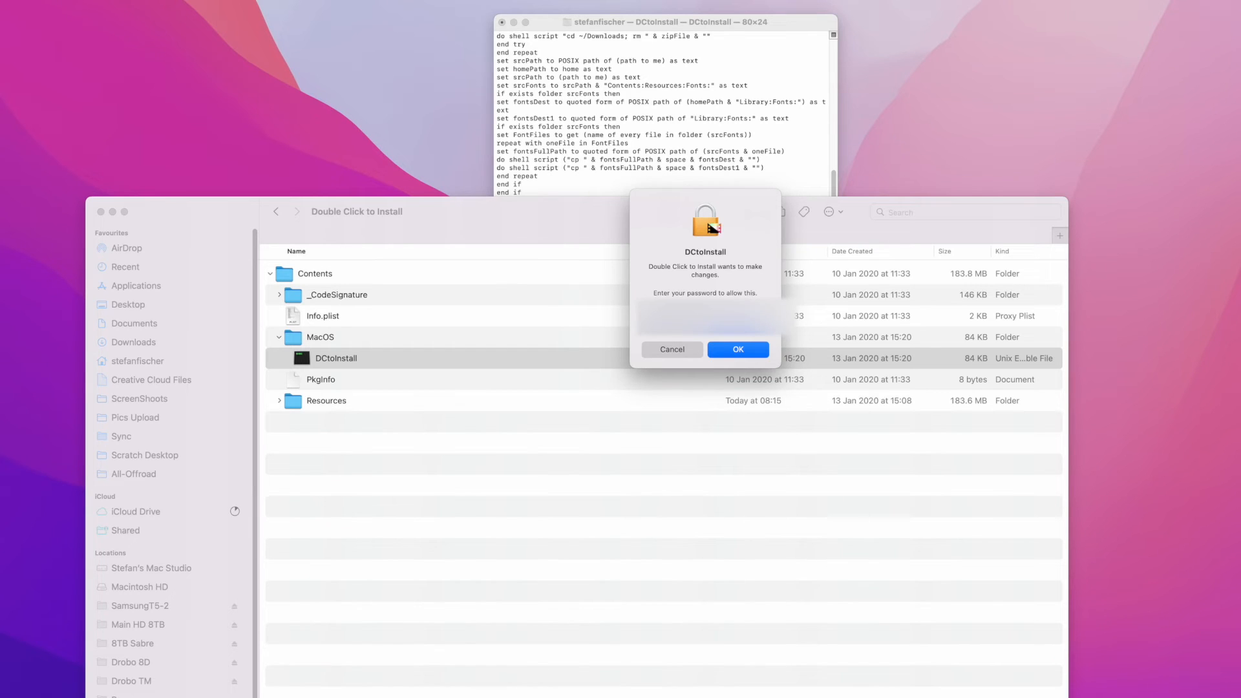
{"action": "left_click", "coordinate": [737, 349]}
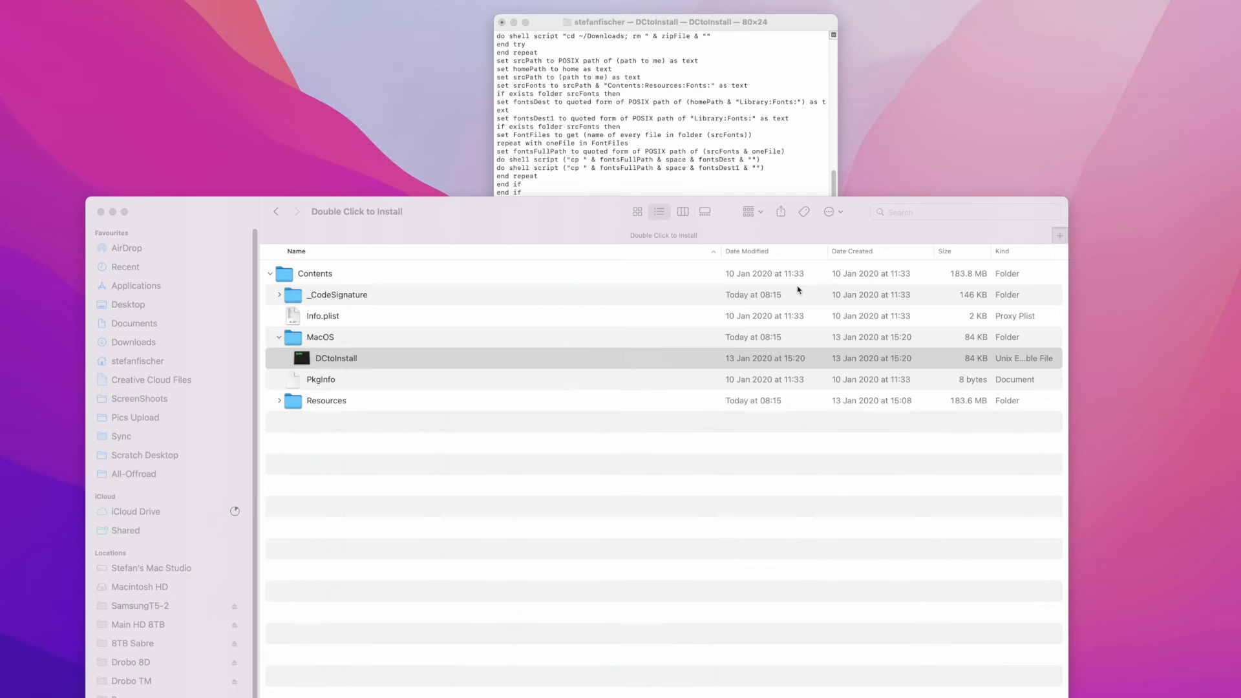
{"action": "double_click", "coordinate": [335, 358]}
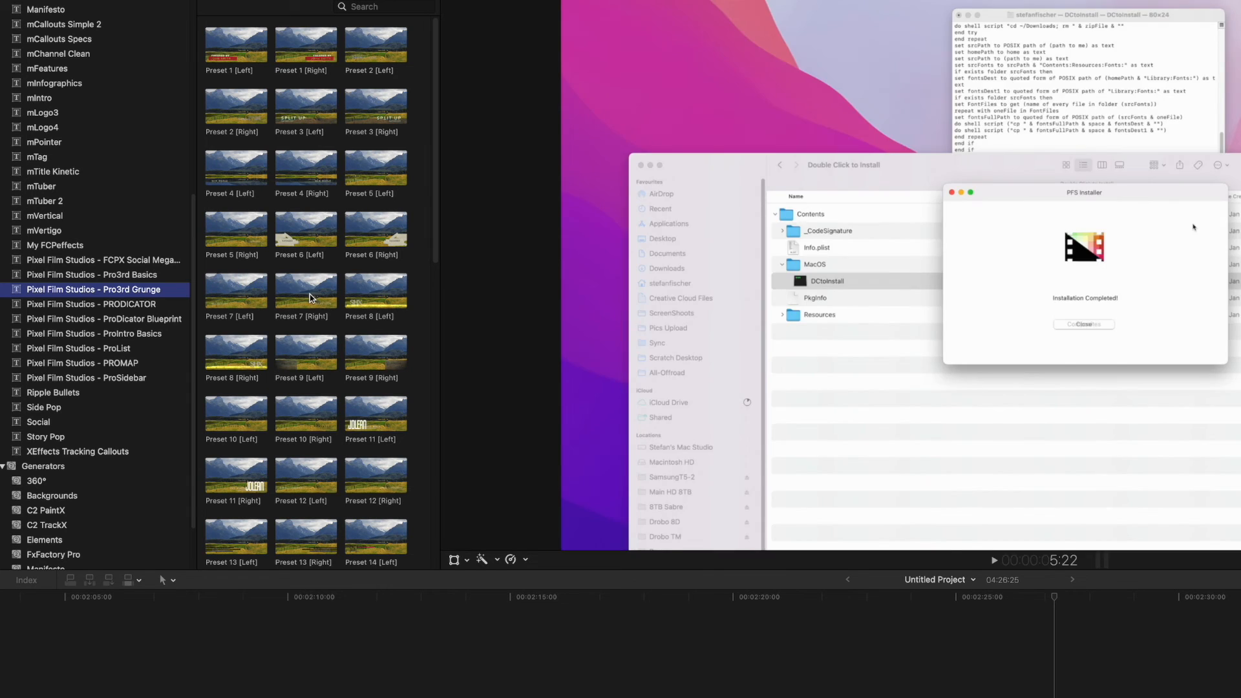
View the Pixel Film Studios PRODICATOR presets, then the ProIntro Basics presets, in the Titles browser.
{"action": "left_click", "coordinate": [91, 303]}
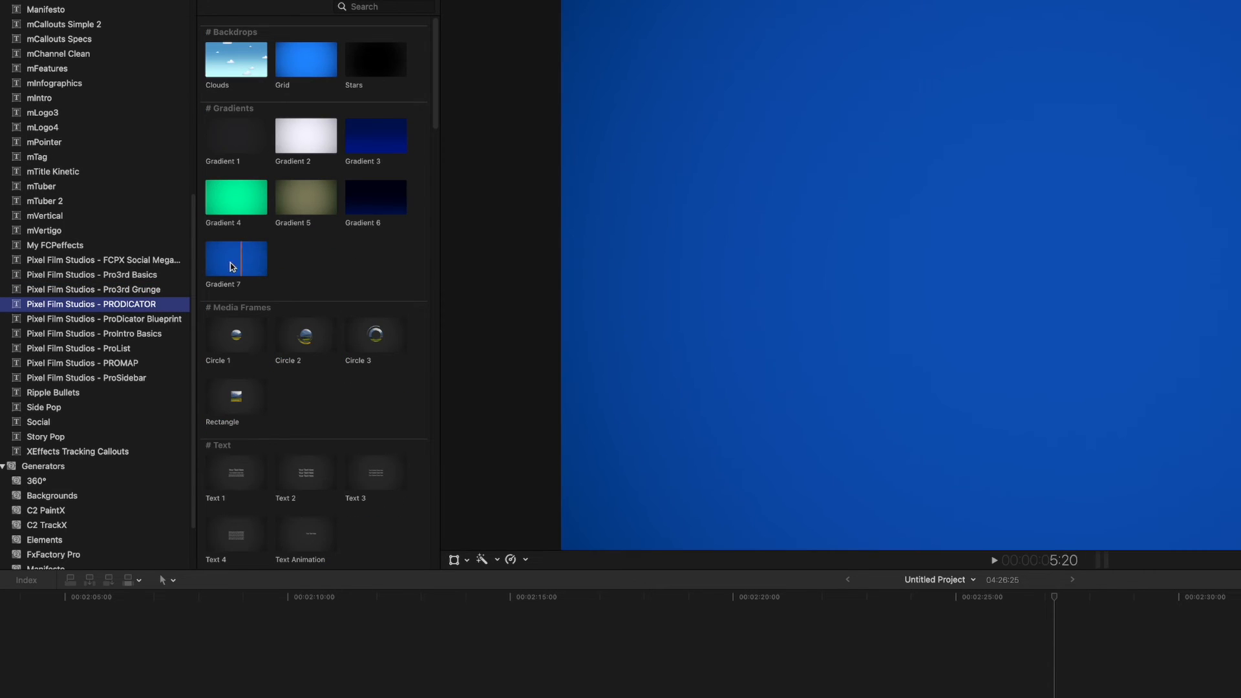
{"action": "left_click", "coordinate": [90, 333]}
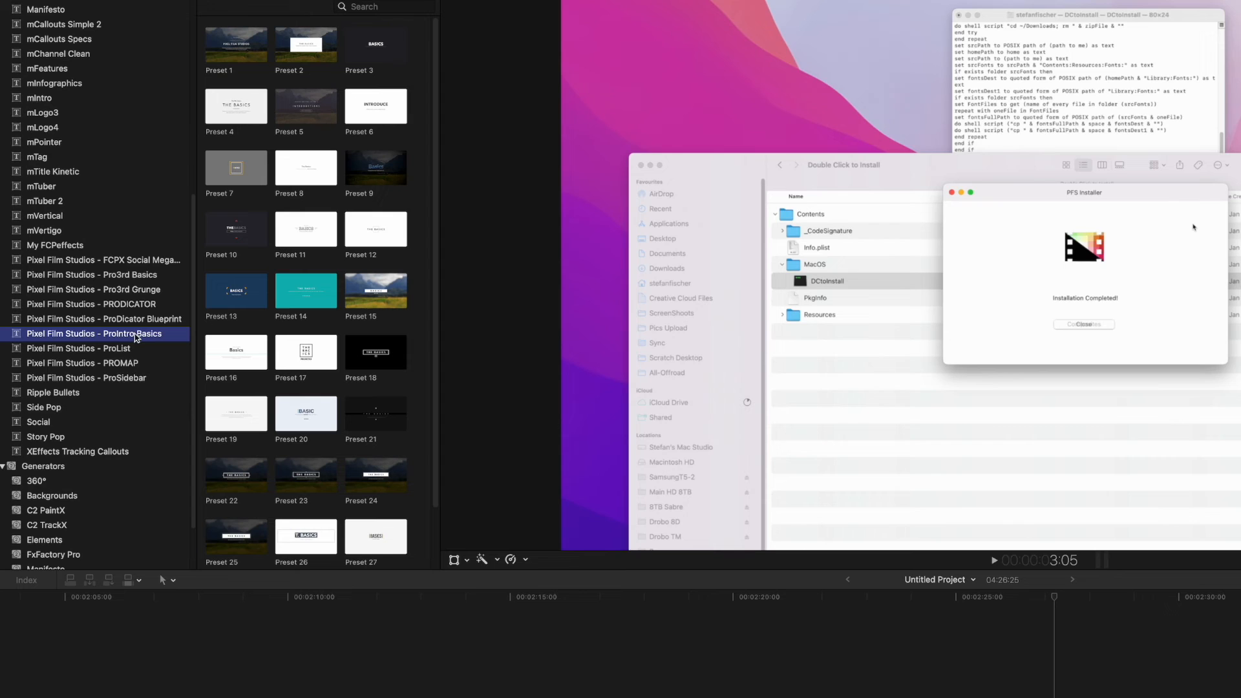